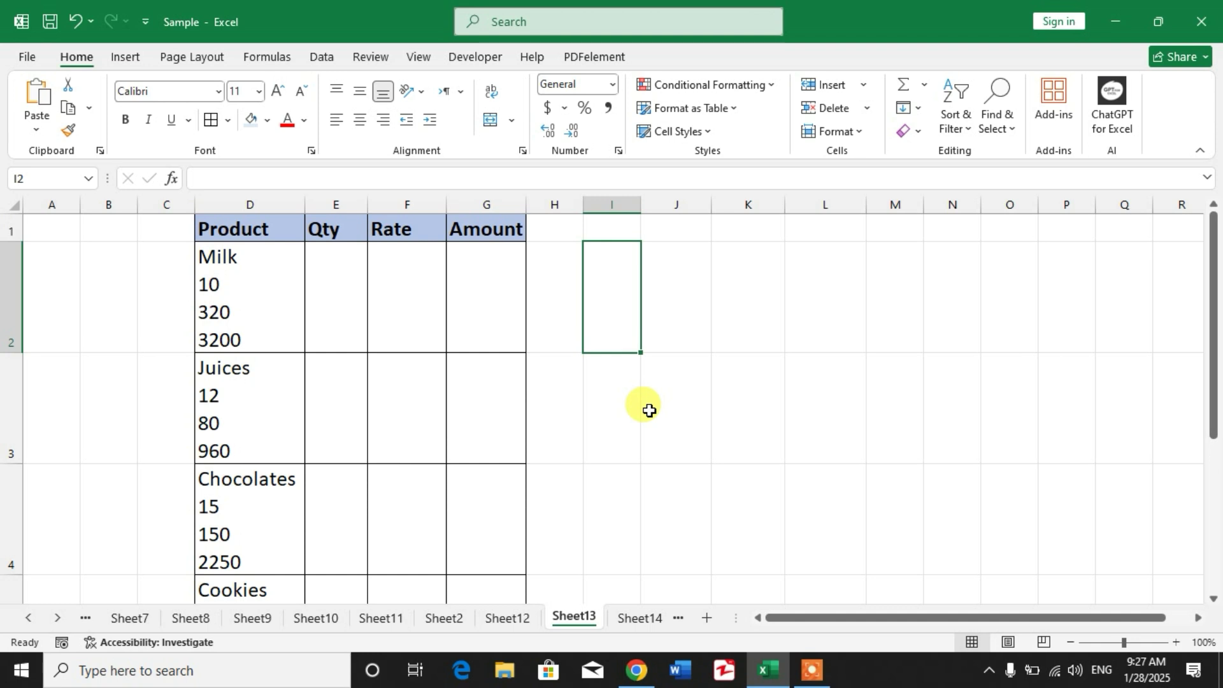
Step: Select the multi-line product cells starting from D2 in the product table
click(249, 296)
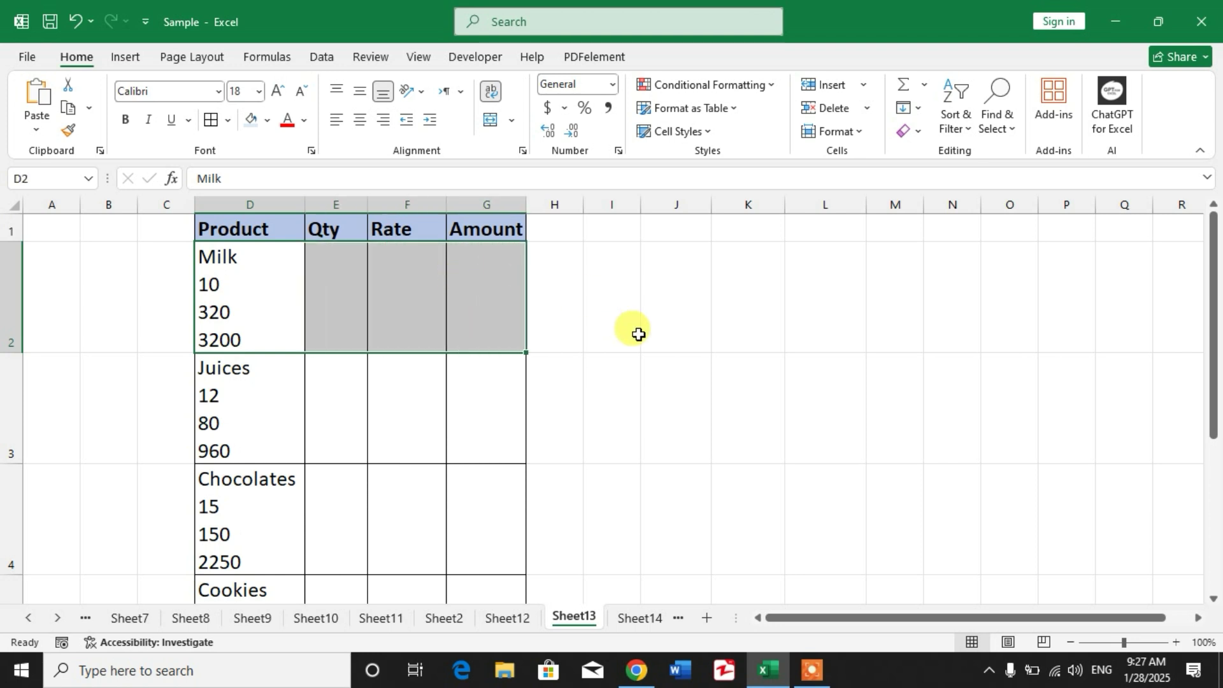
click(612, 297)
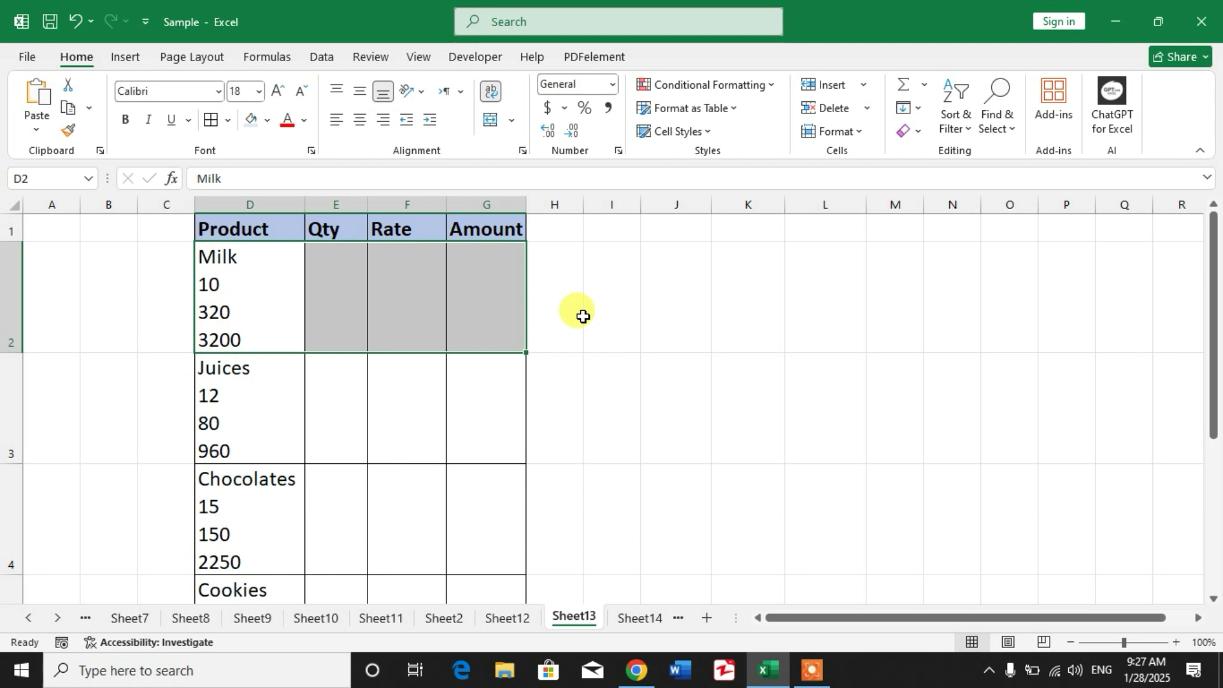
click(554, 298)
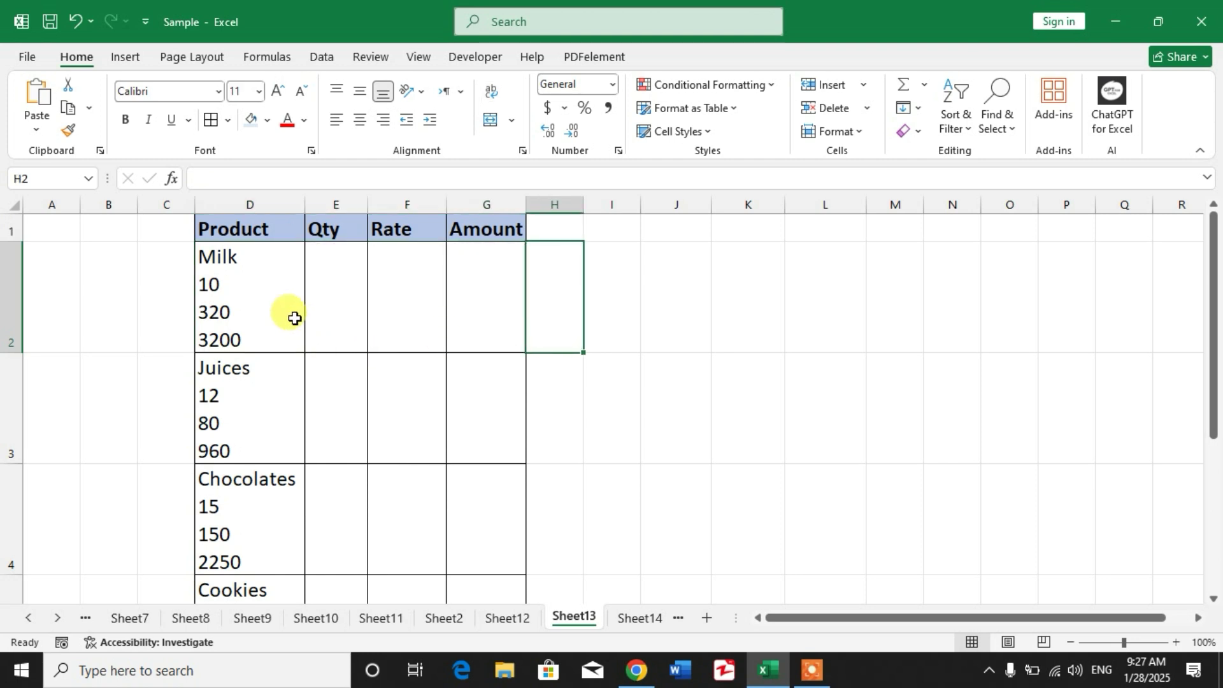
mouse_move(251, 256)
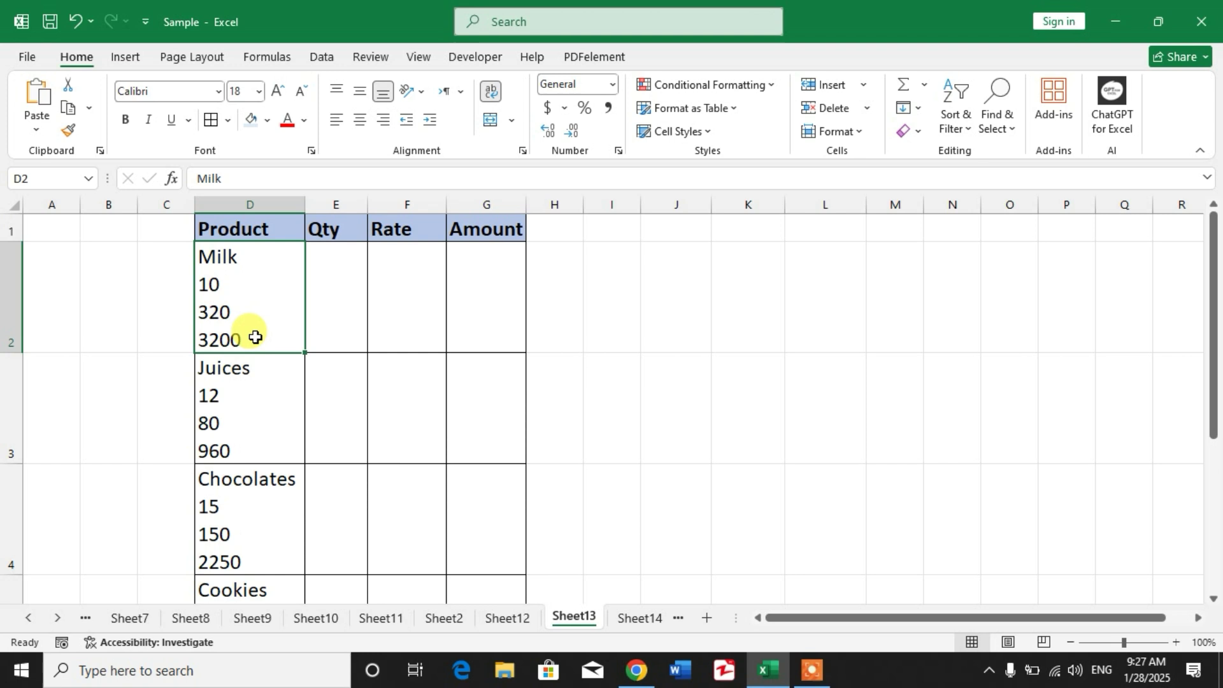
mouse_move(238, 256)
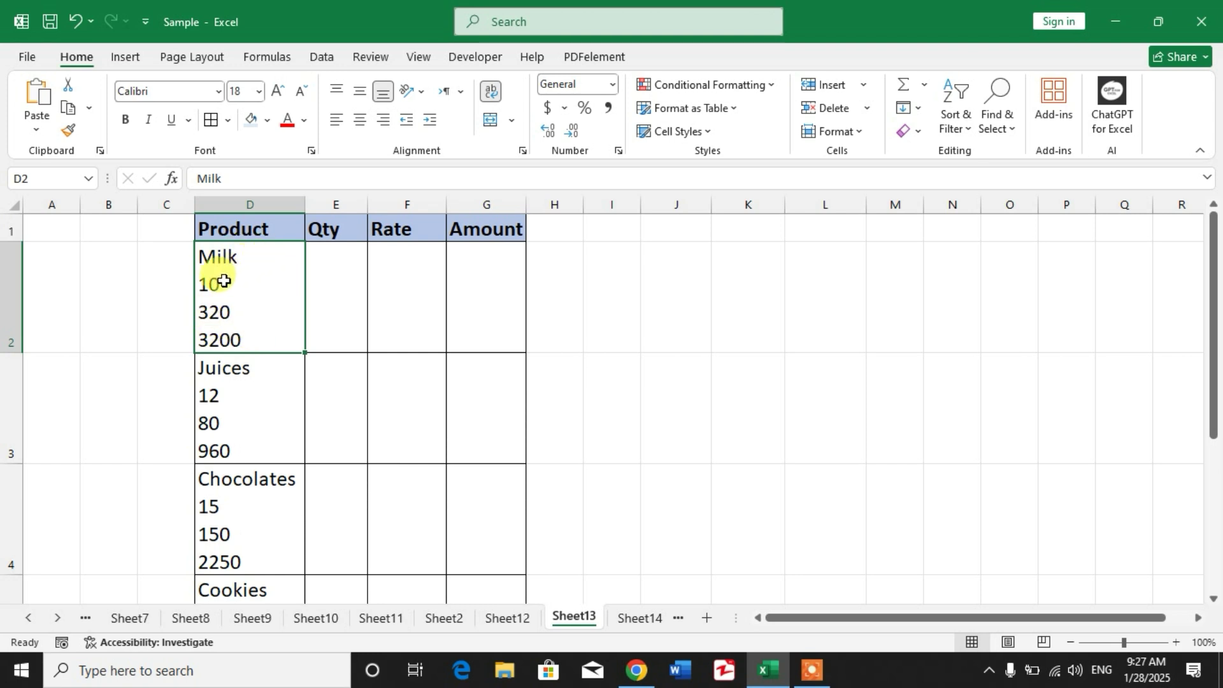
mouse_move(231, 341)
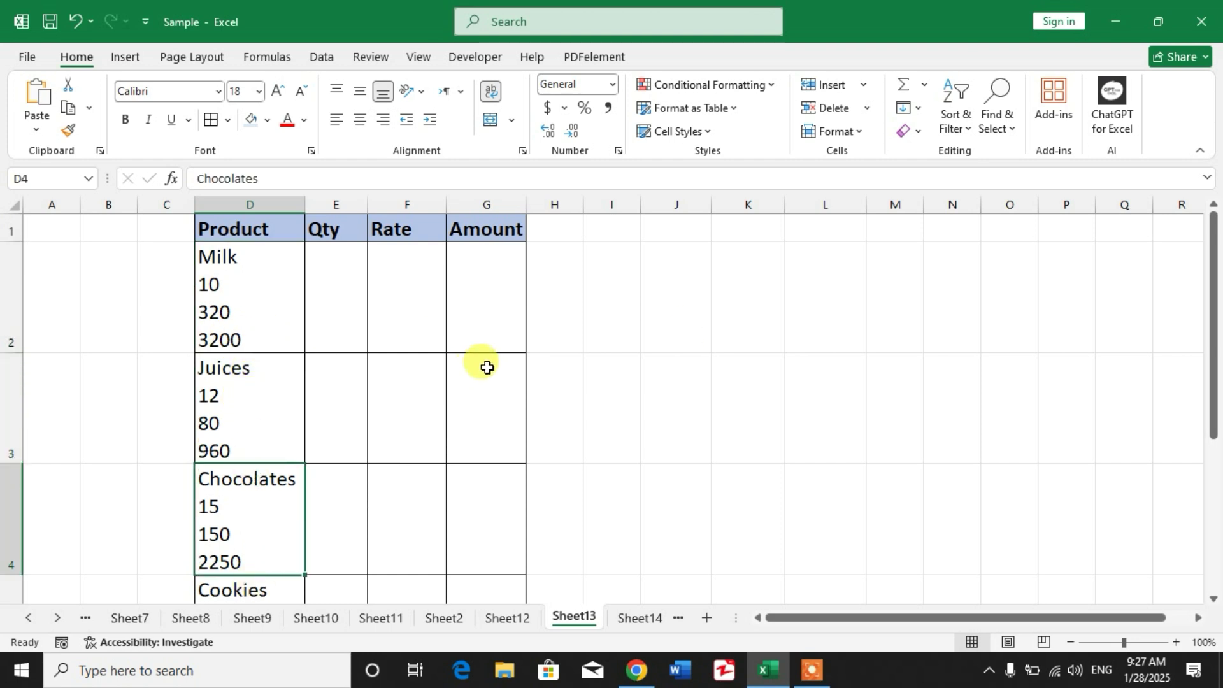
scroll(down, 3)
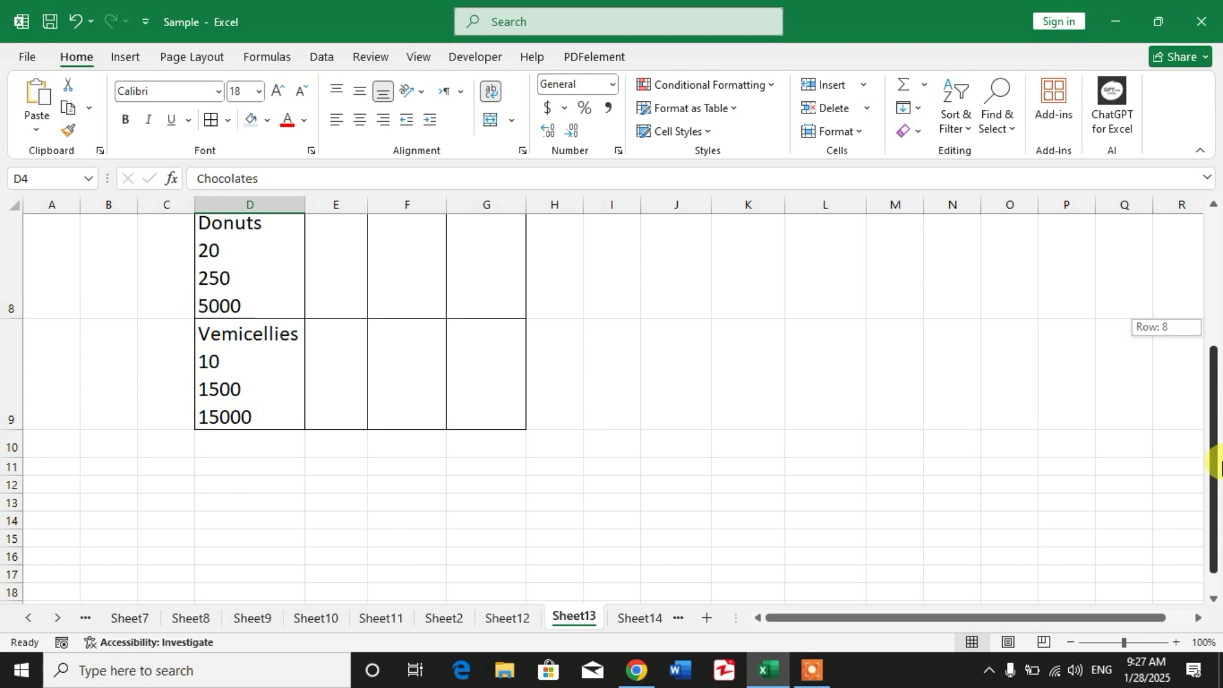
scroll(up, 3)
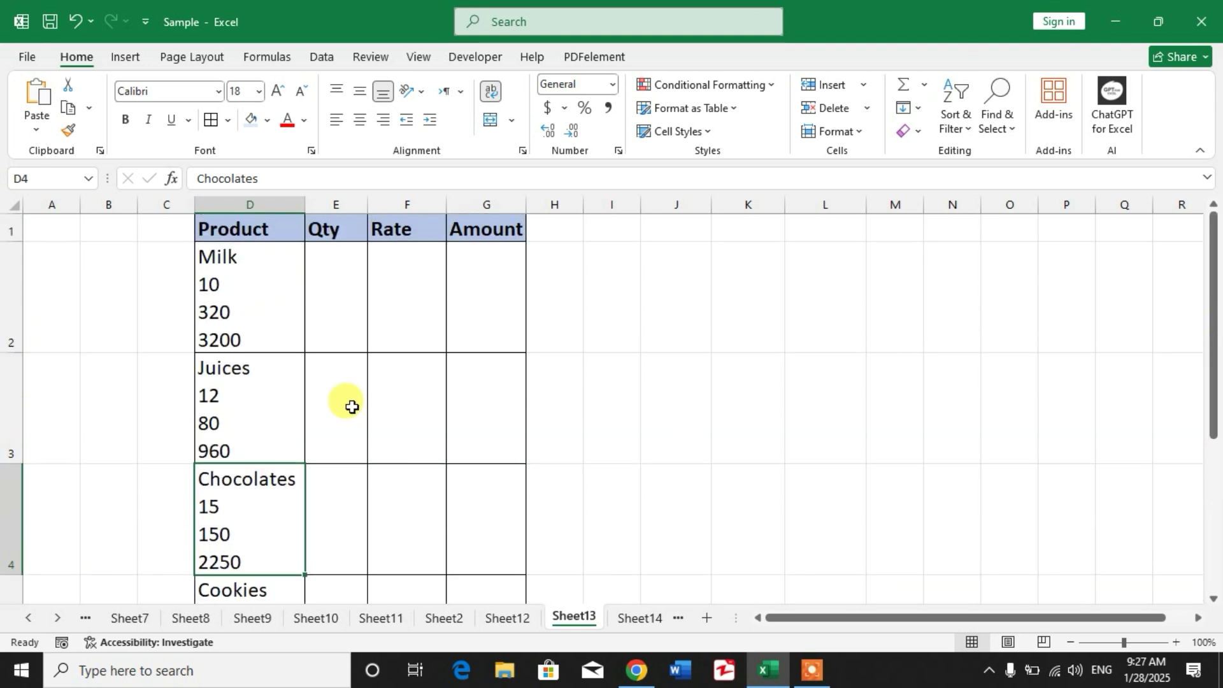
mouse_move(273, 318)
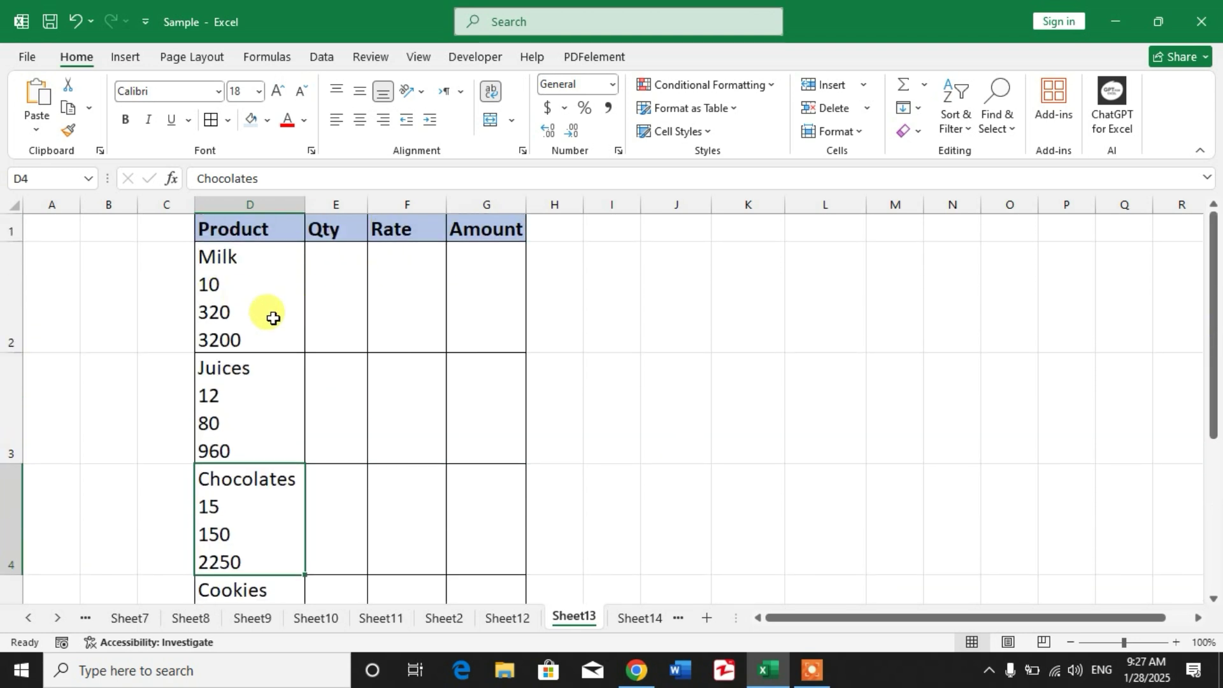
mouse_move(312, 308)
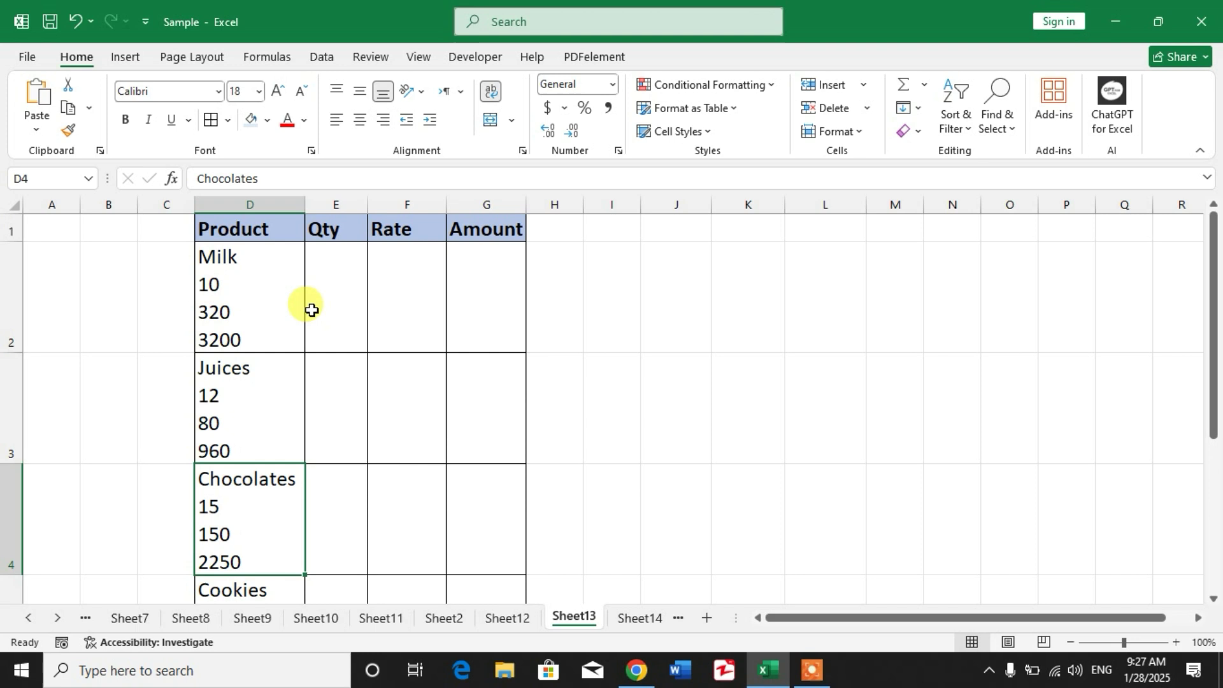
mouse_move(442, 324)
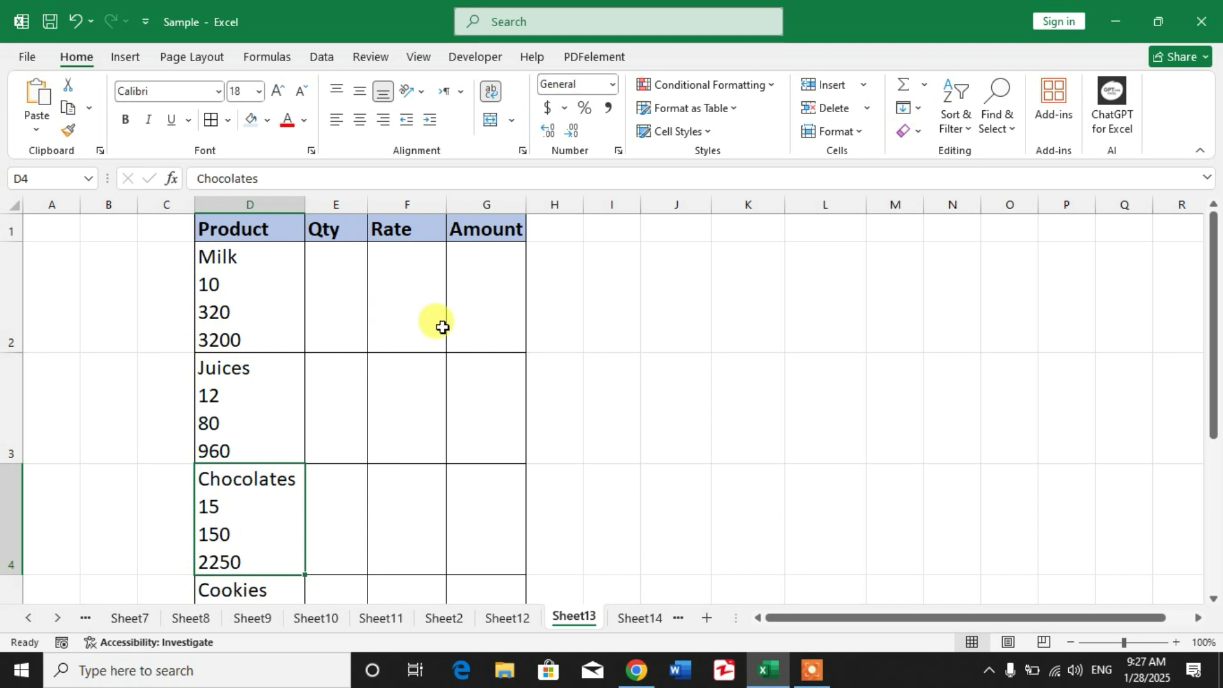
mouse_move(335, 311)
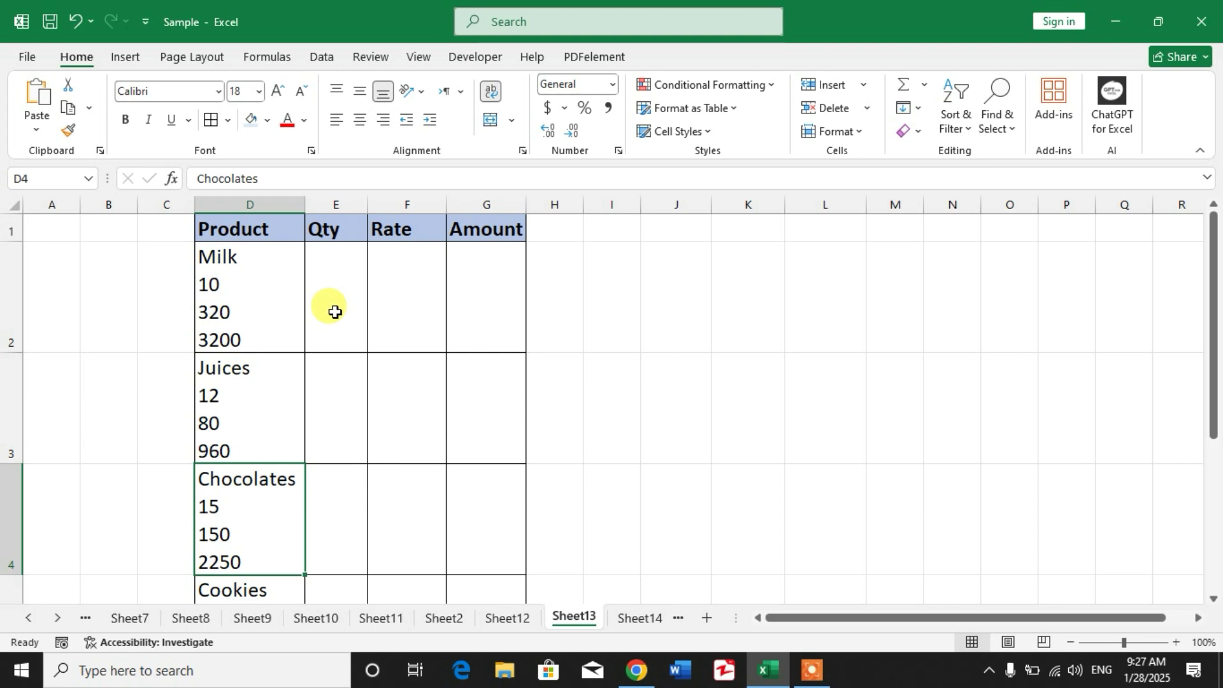
mouse_move(573, 293)
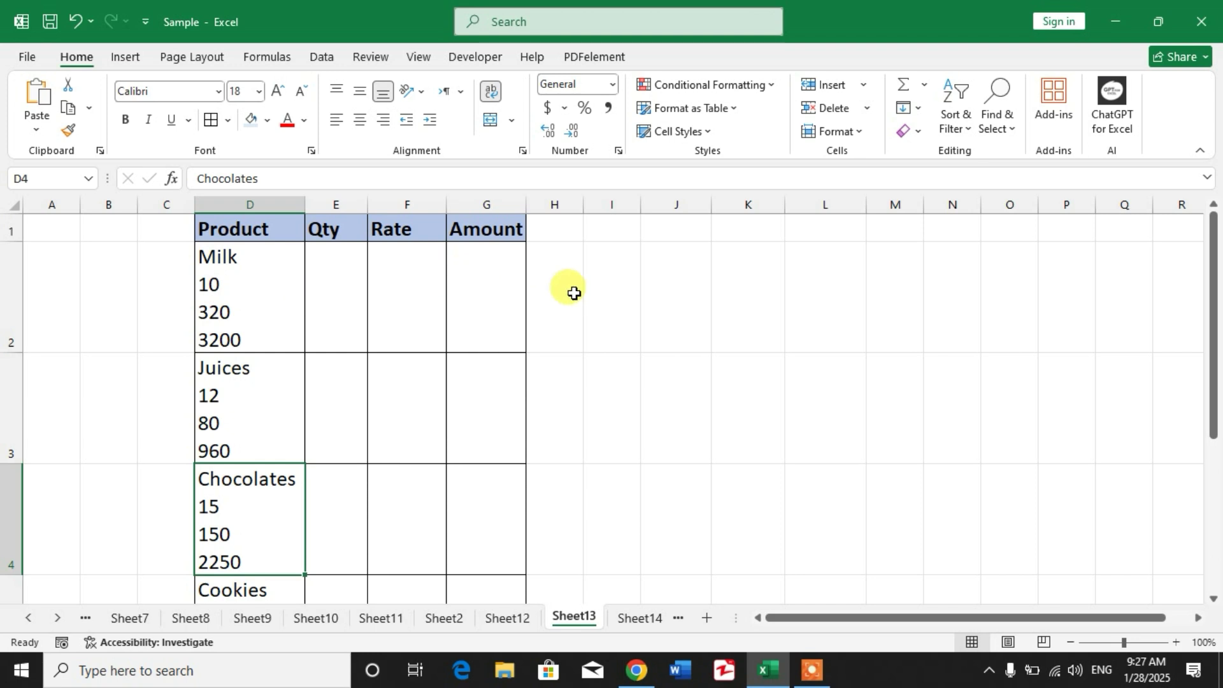
click(554, 297)
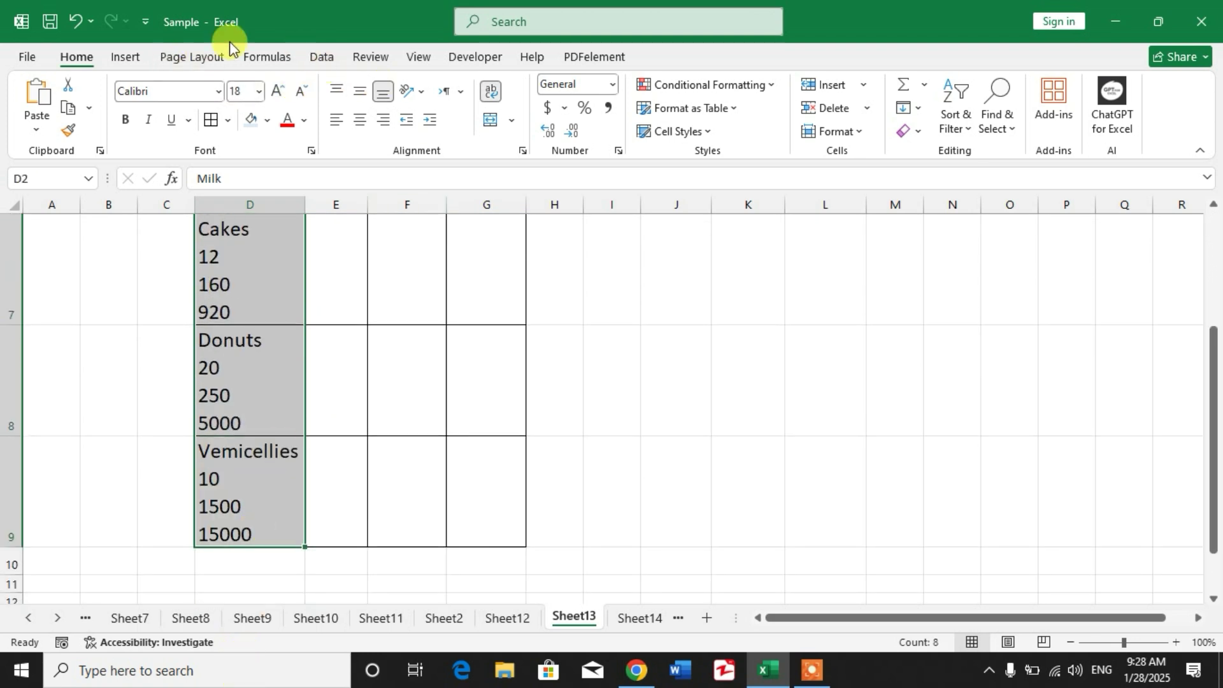
click(305, 544)
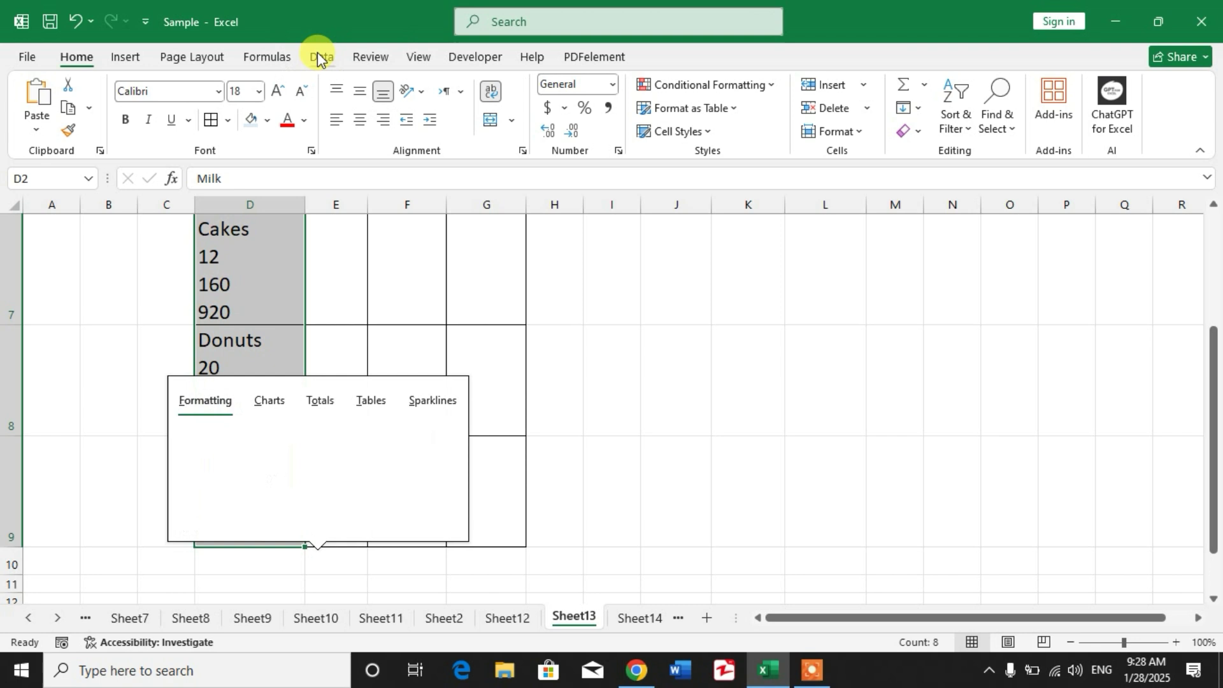
Step: Start Text to Columns from the Data tools and keep Delimited splitting
click(321, 56)
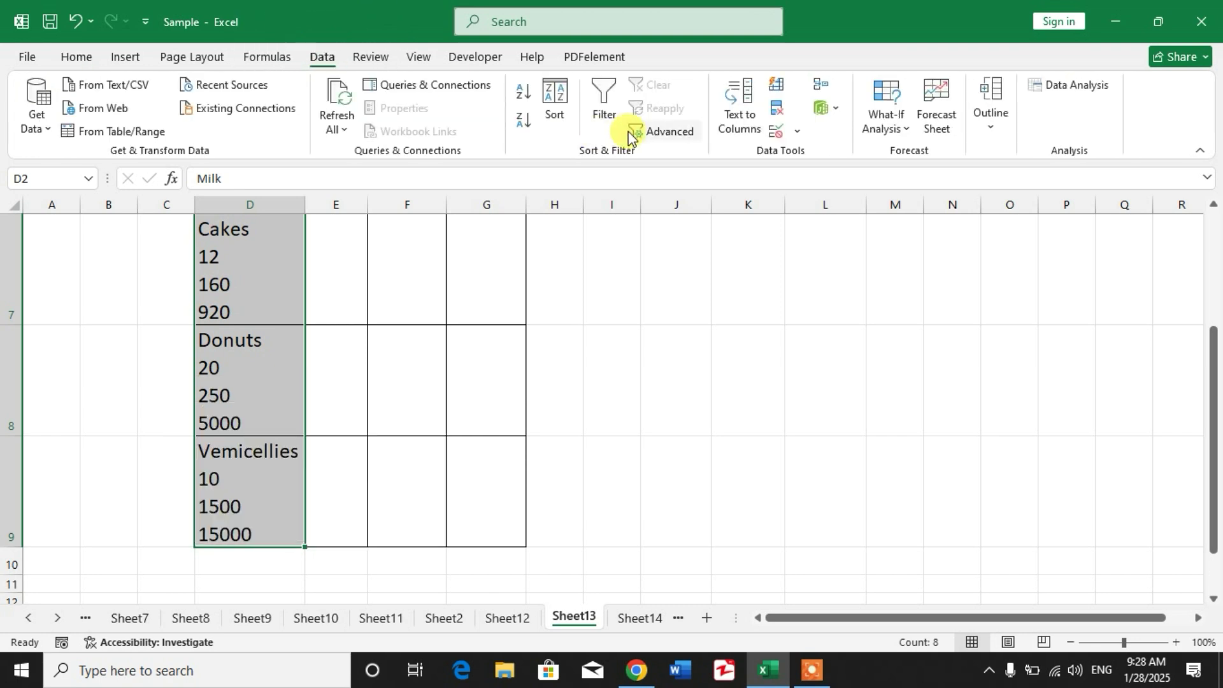
mouse_move(737, 107)
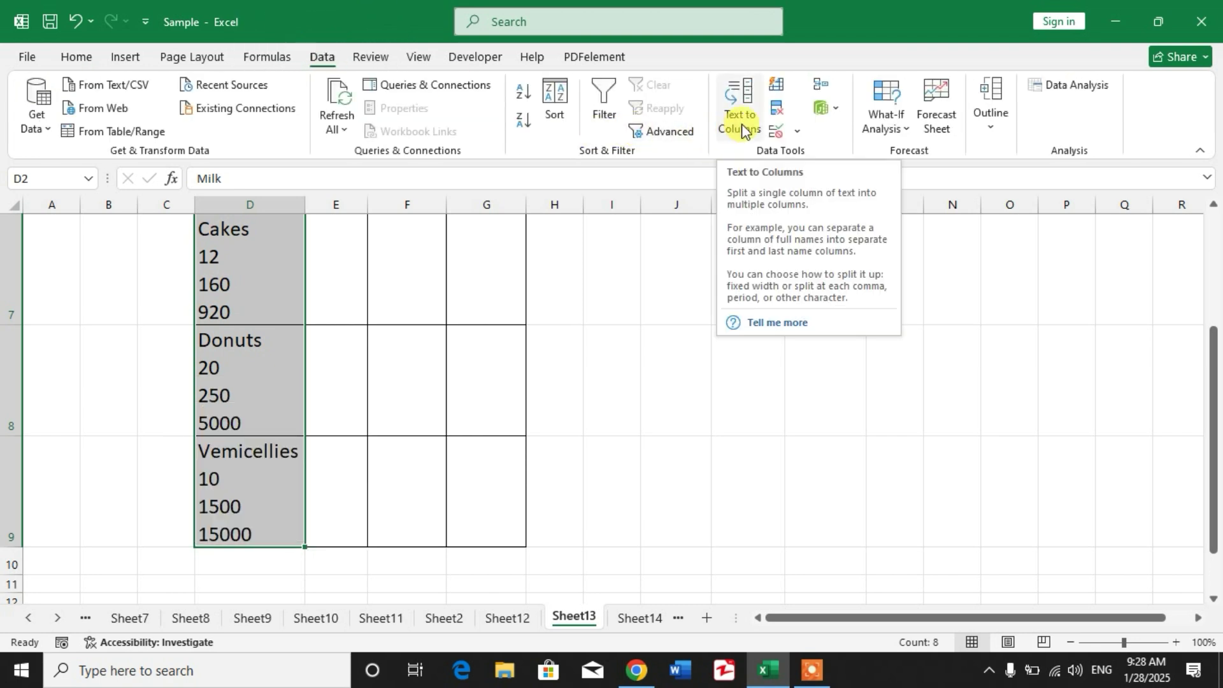
click(317, 560)
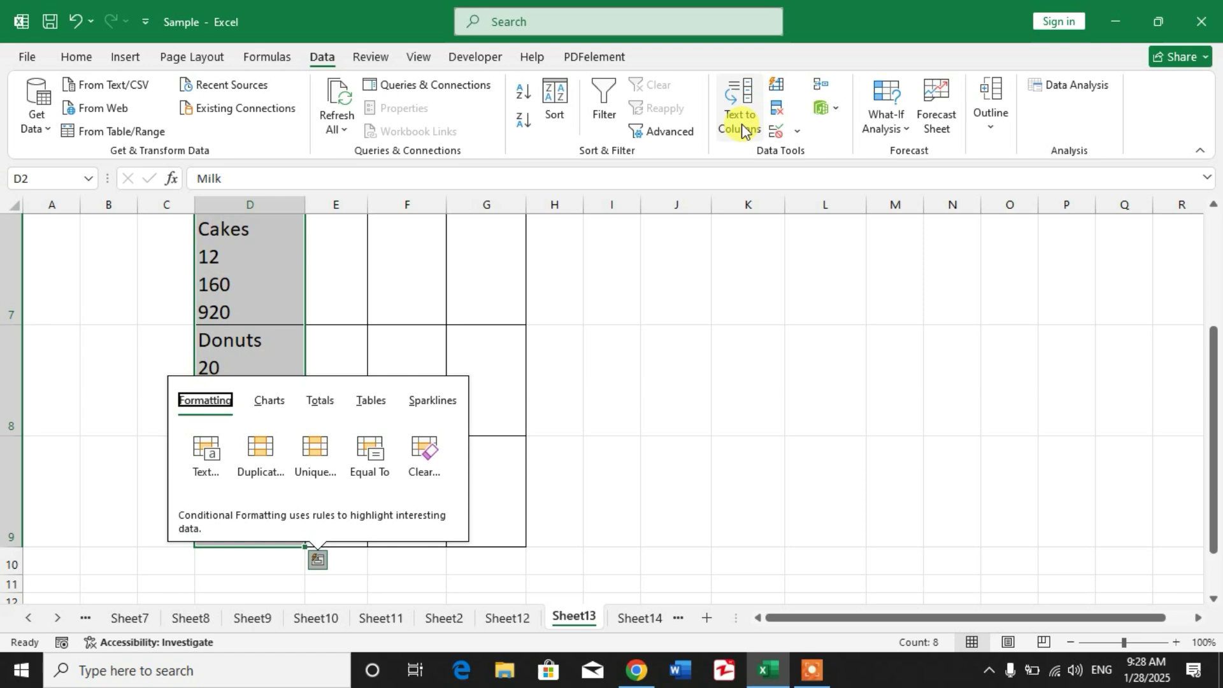
click(737, 107)
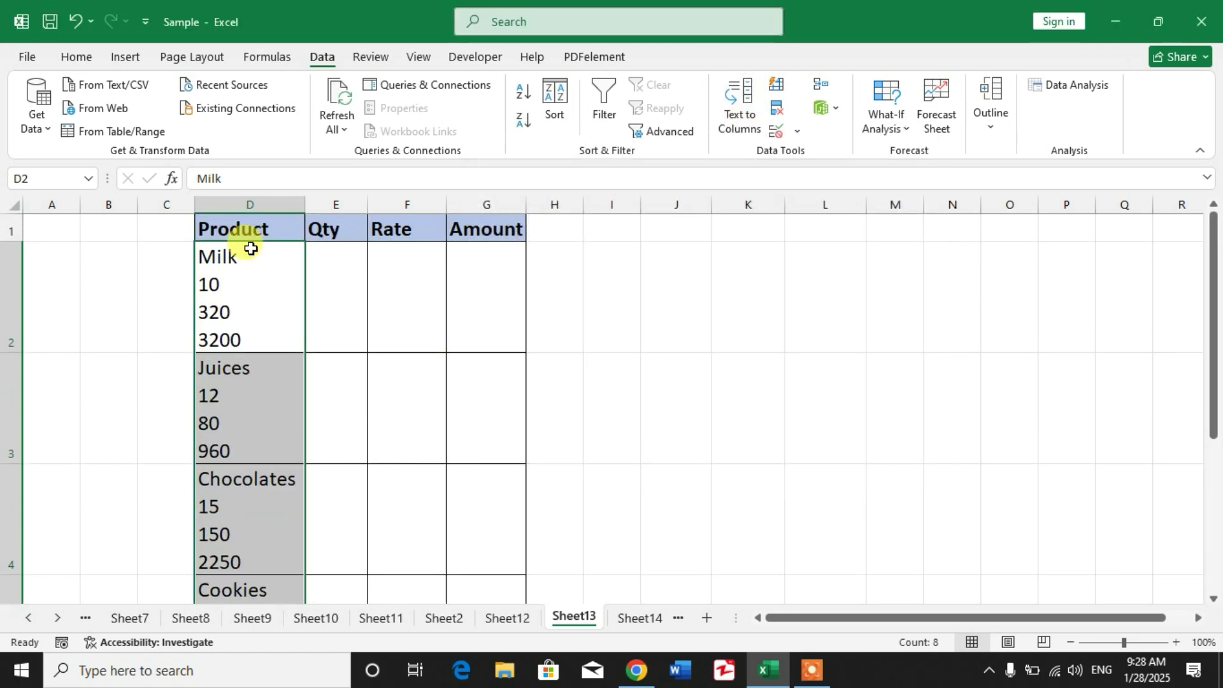
click(75, 56)
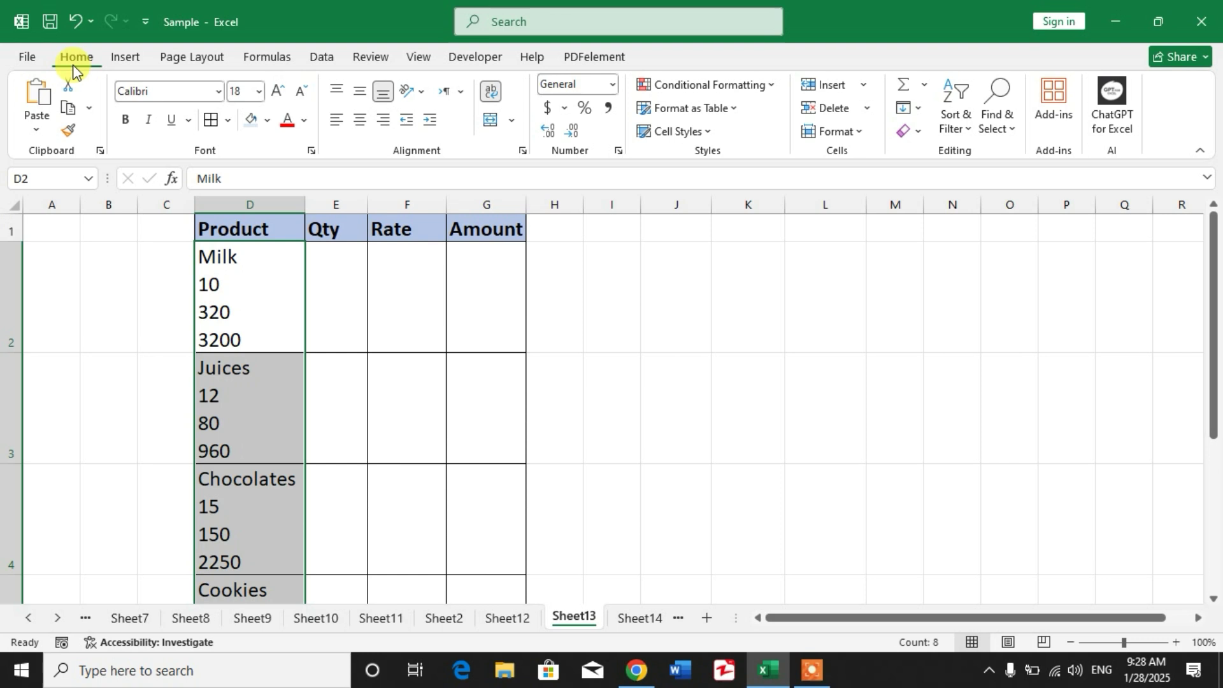
click(321, 56)
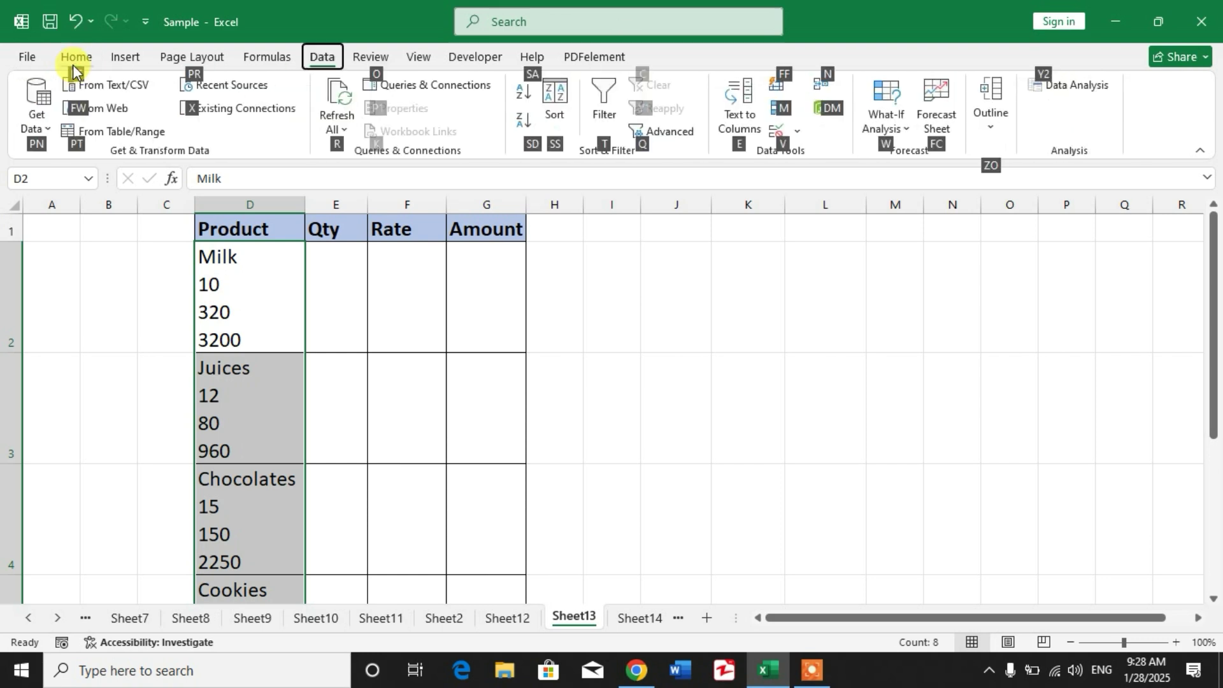
click(736, 106)
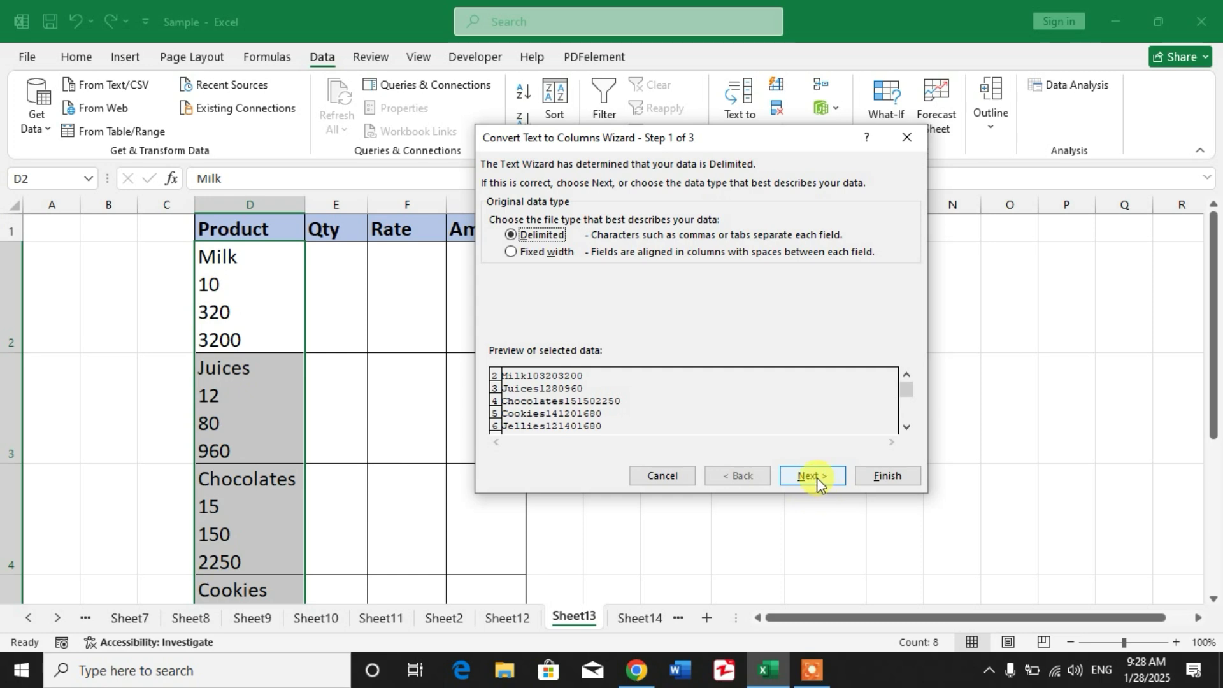
click(811, 475)
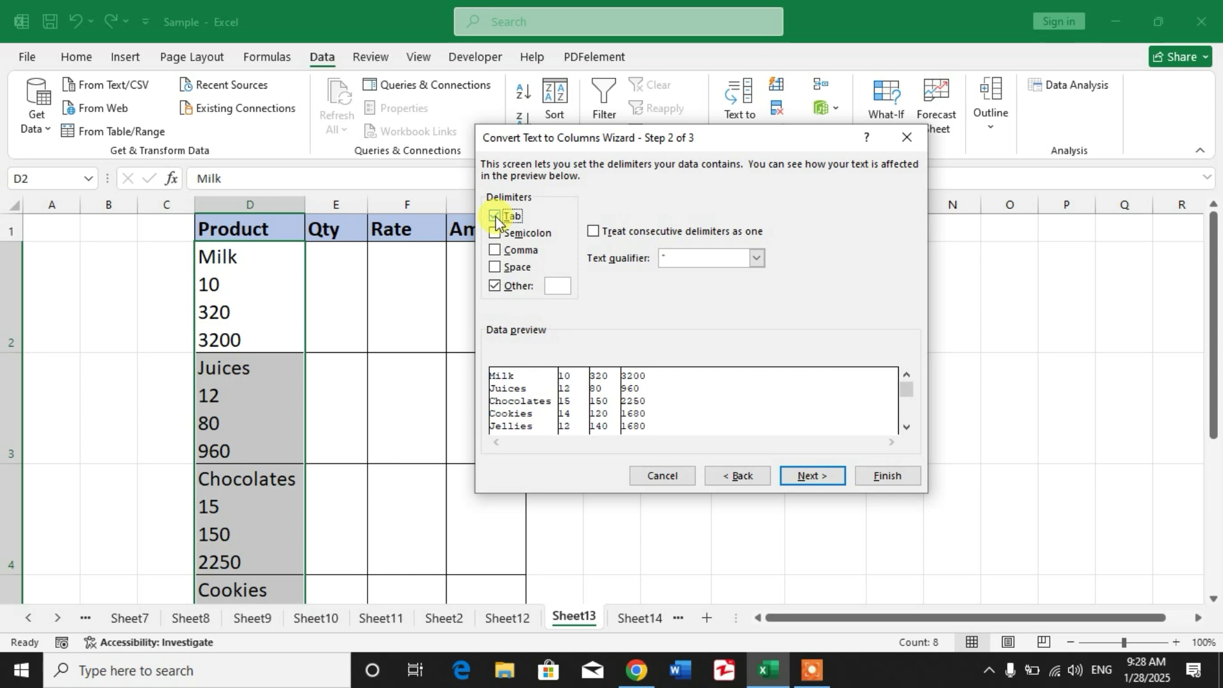
Step: Split at a line-break delimiter (Ctrl+J in Other) instead of Tab, previewing four columns
click(496, 216)
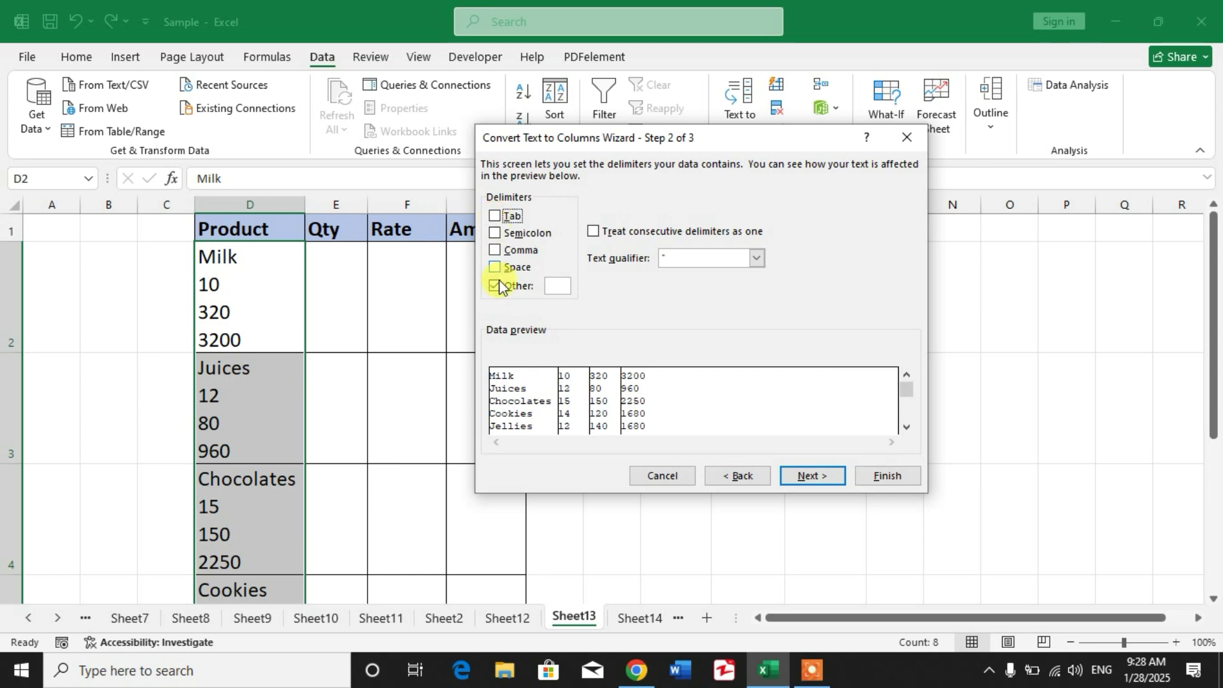
click(495, 285)
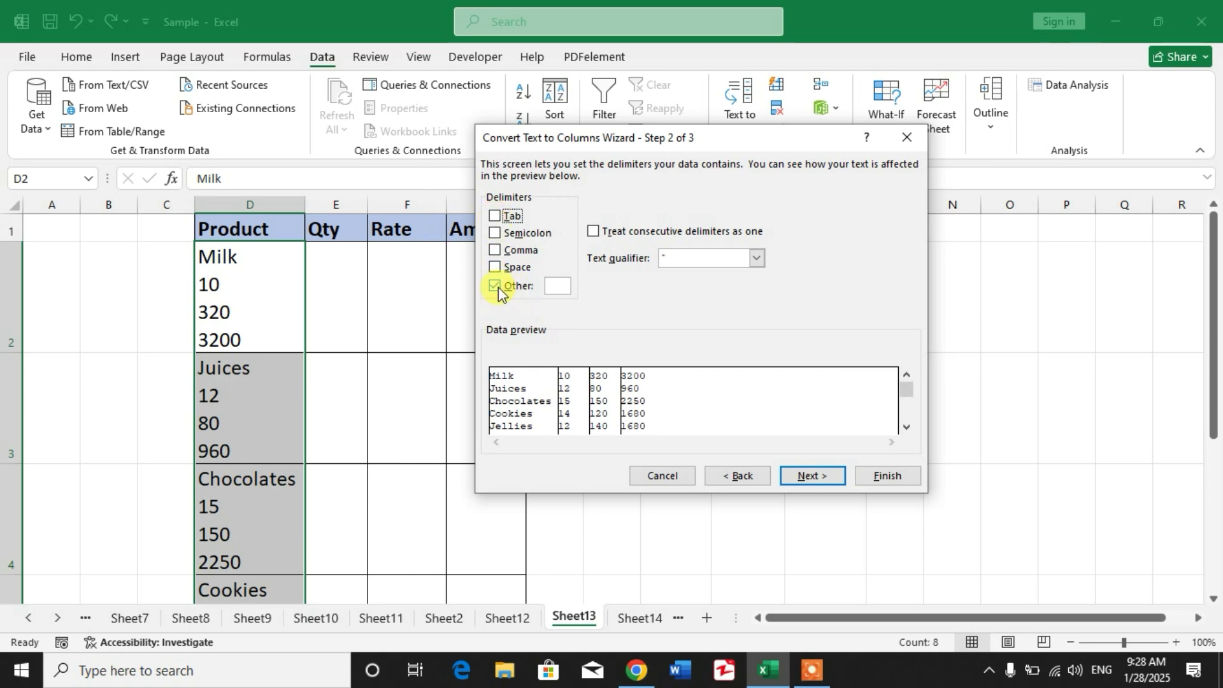
mouse_move(559, 303)
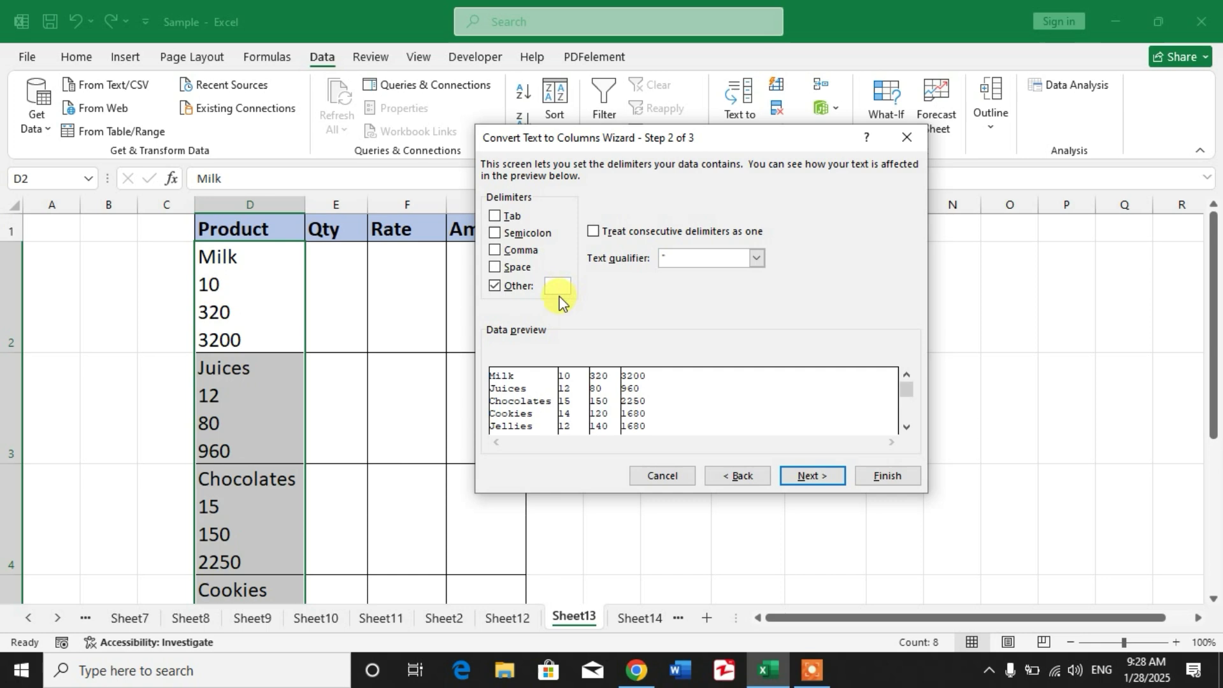
click(557, 286)
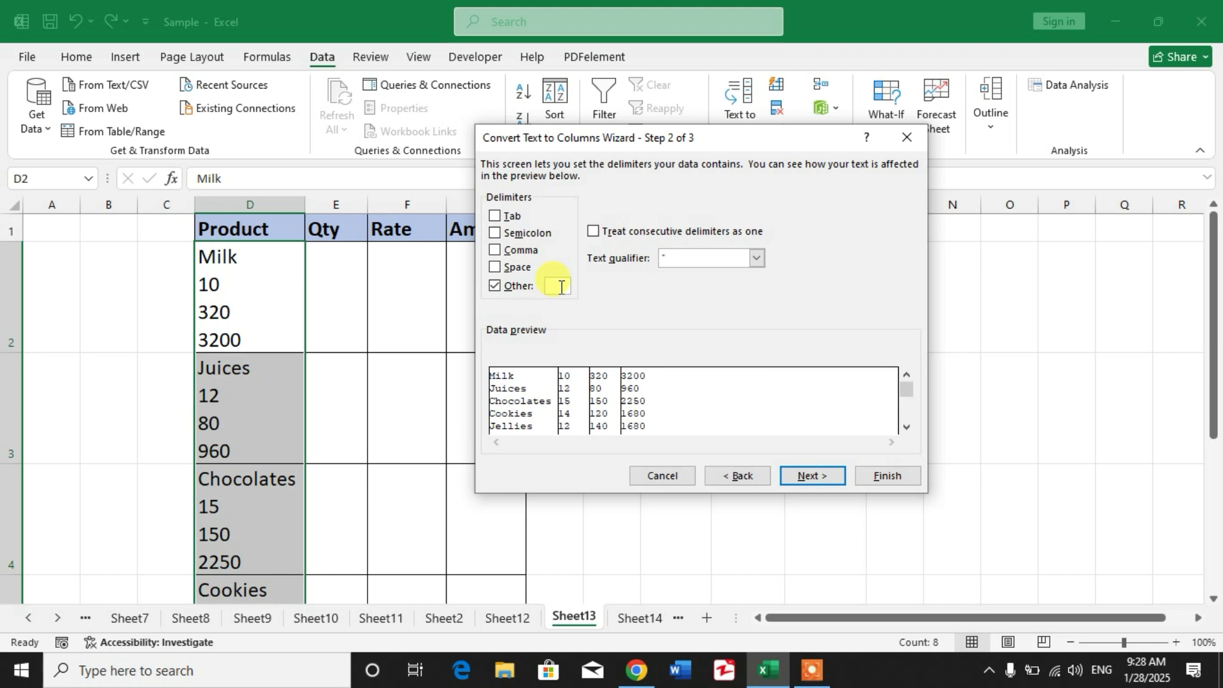
key(ctrl+j)
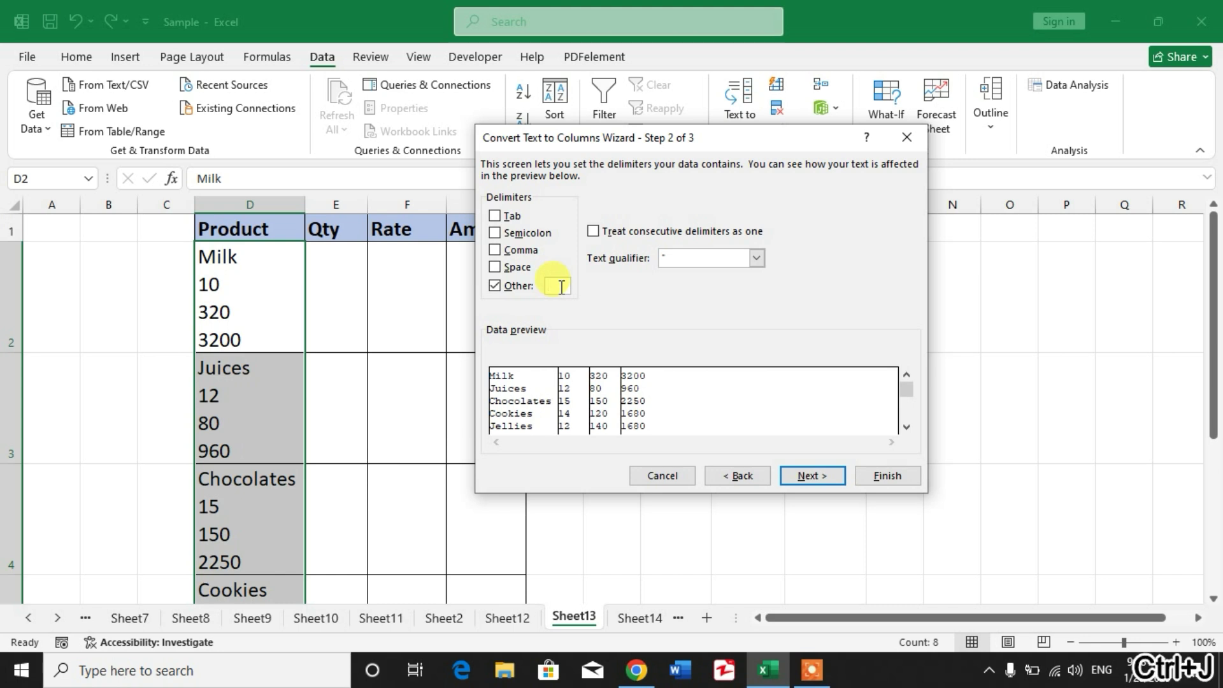
mouse_move(639, 371)
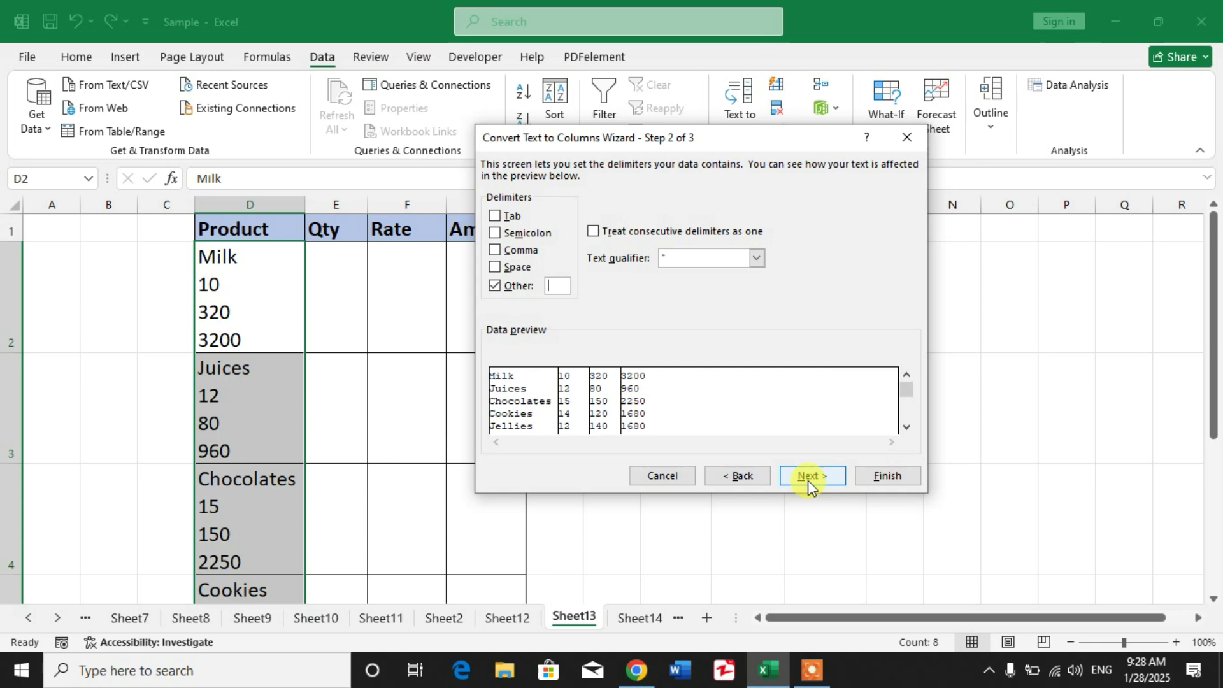
Step: Finish the split into Product, Qty, Rate and Amount columns, replacing existing cells
click(811, 475)
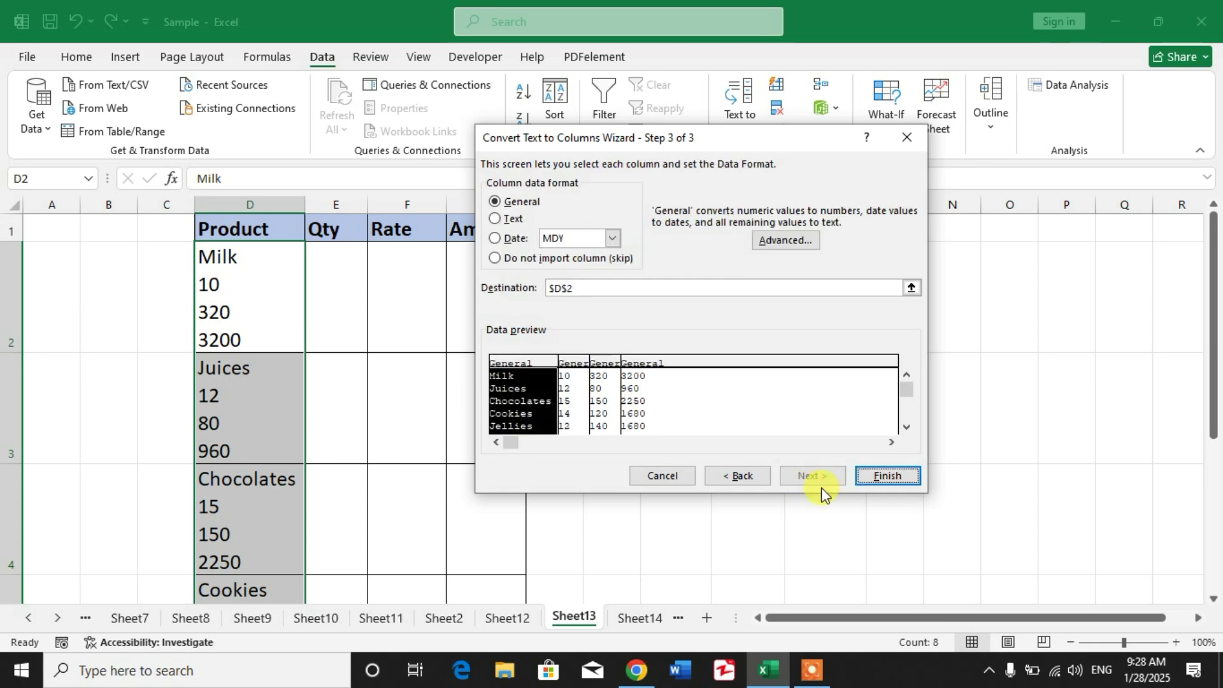
click(886, 475)
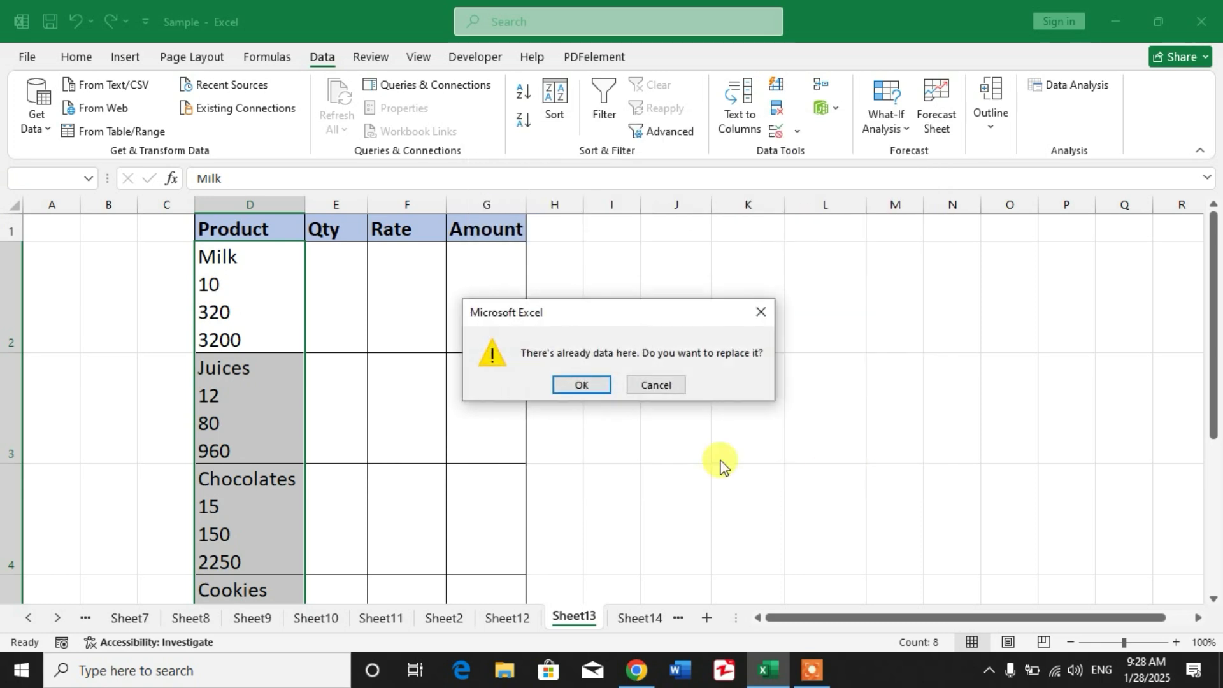
click(580, 384)
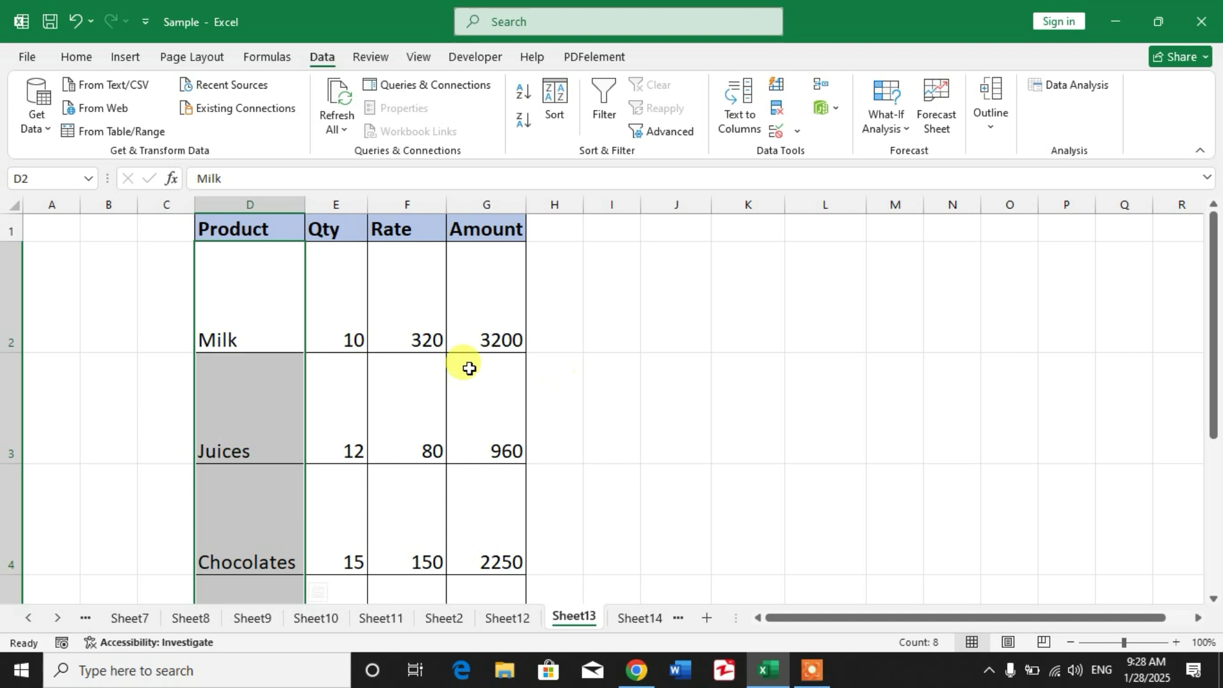
mouse_move(13, 211)
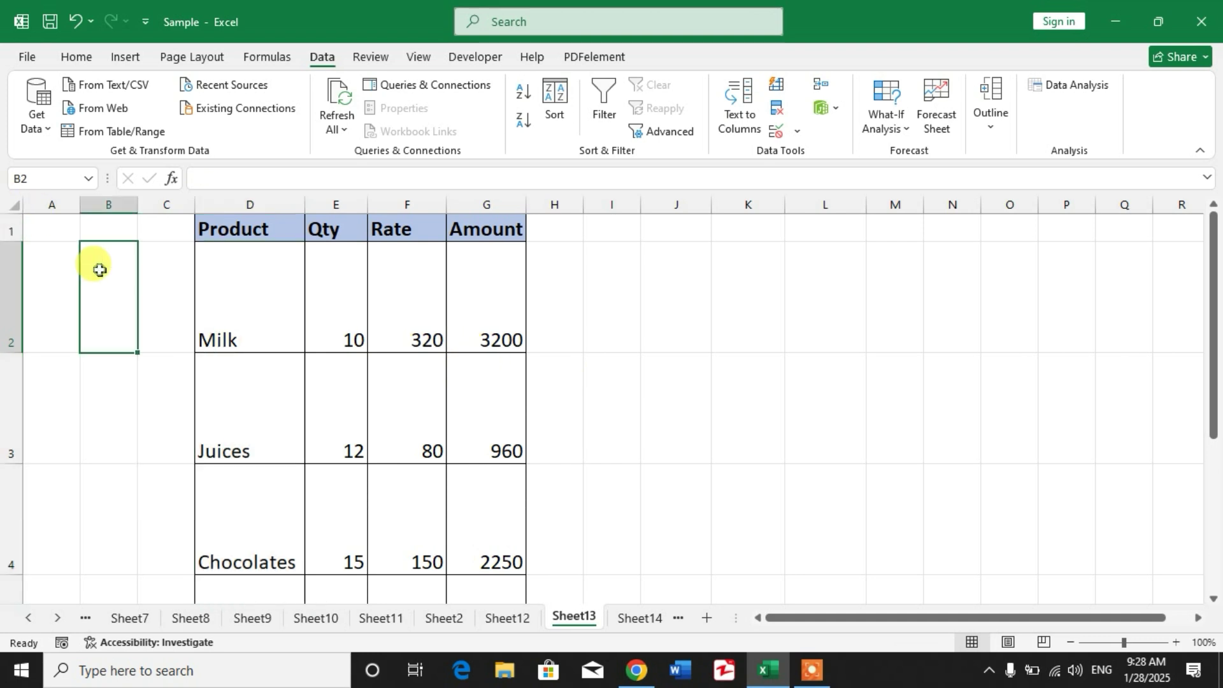
Step: AutoFit all row heights so each of the eight product rows fits one line
click(14, 203)
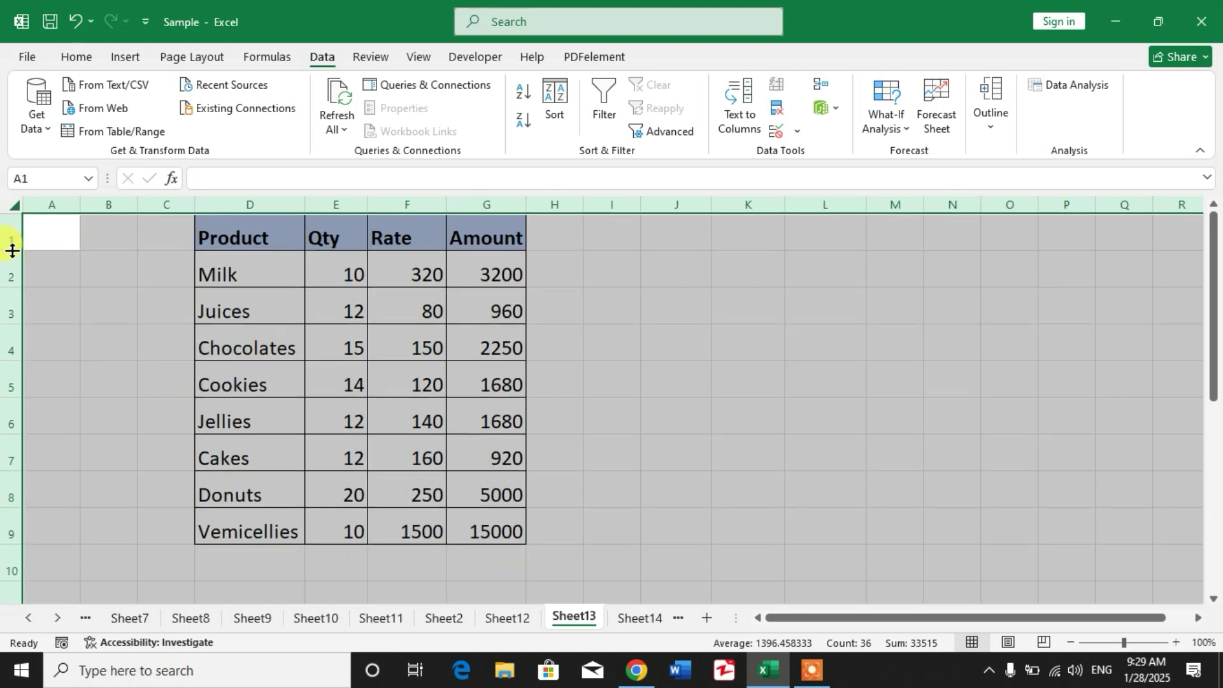
click(611, 448)
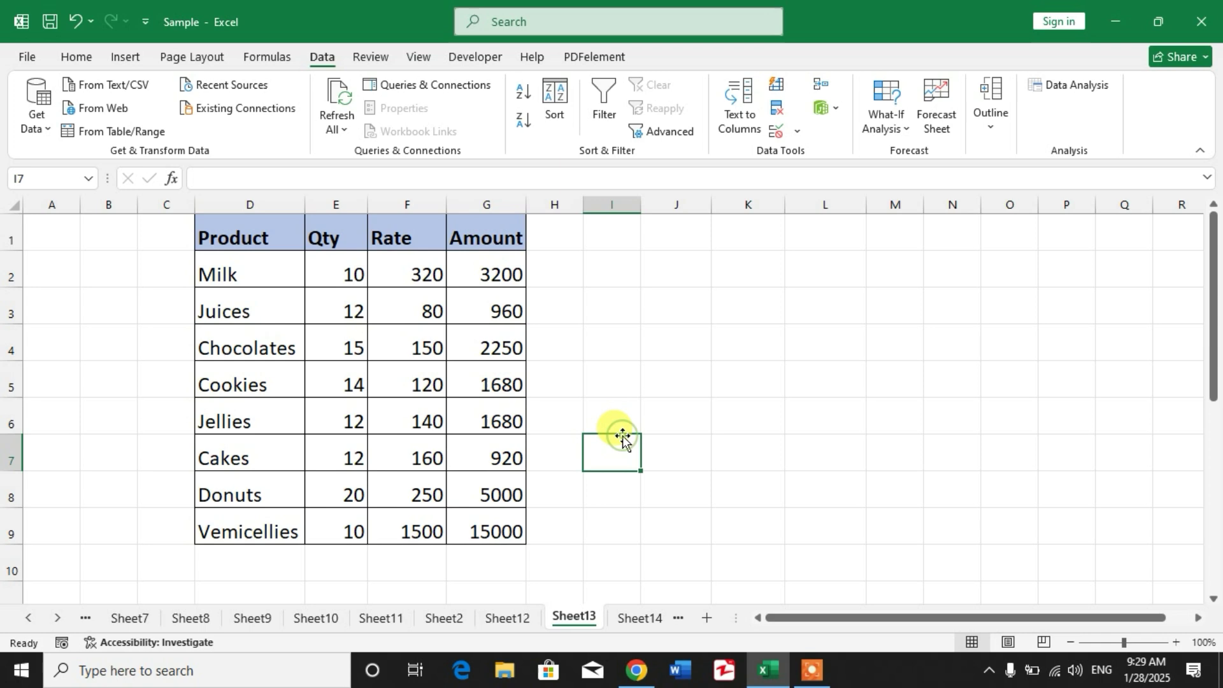